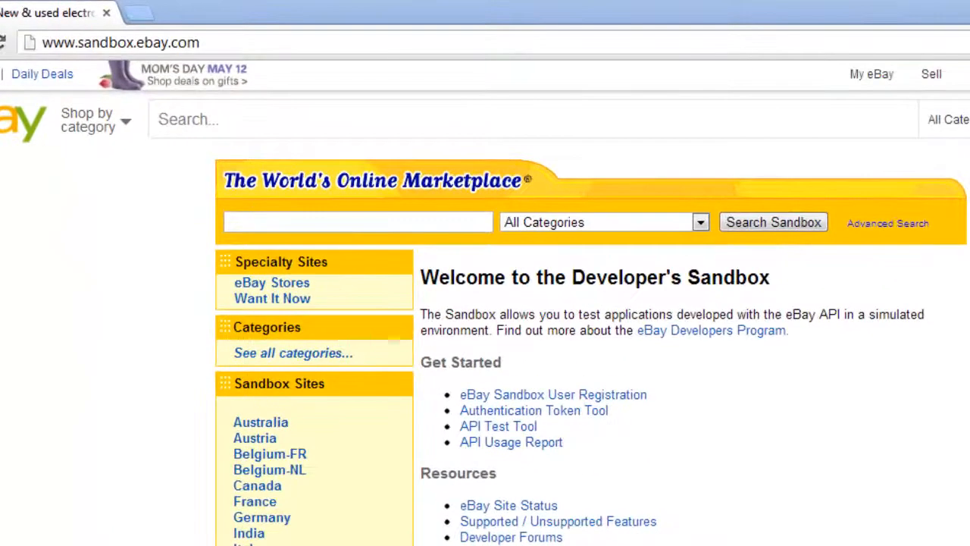
# - Go from the sandbox welcome page to the member's Feedback profile via My eBay
pyautogui.click(870, 72)
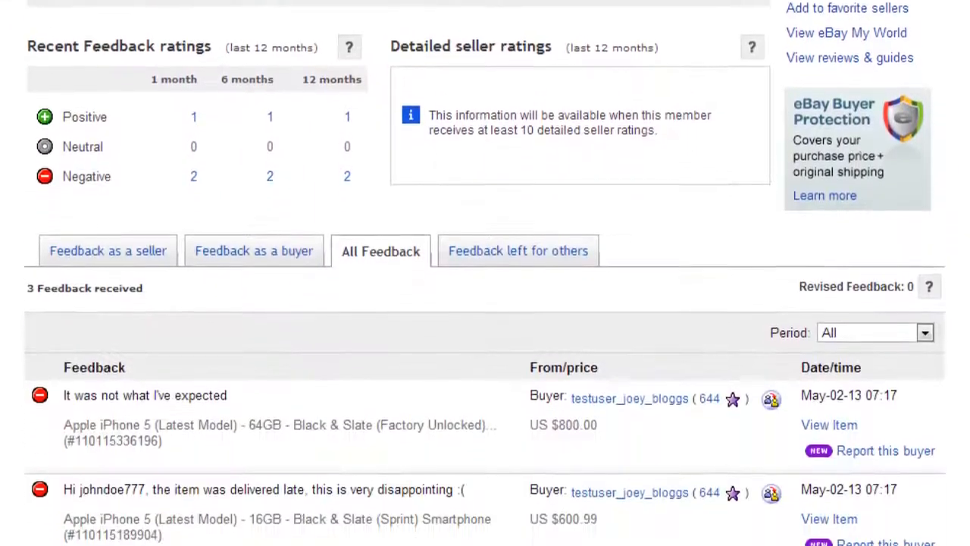
# - Start a reply to the late-delivery negative feedback on the 16GB iPhone via 'Reply to Feedback received'
pyautogui.scroll(-3)
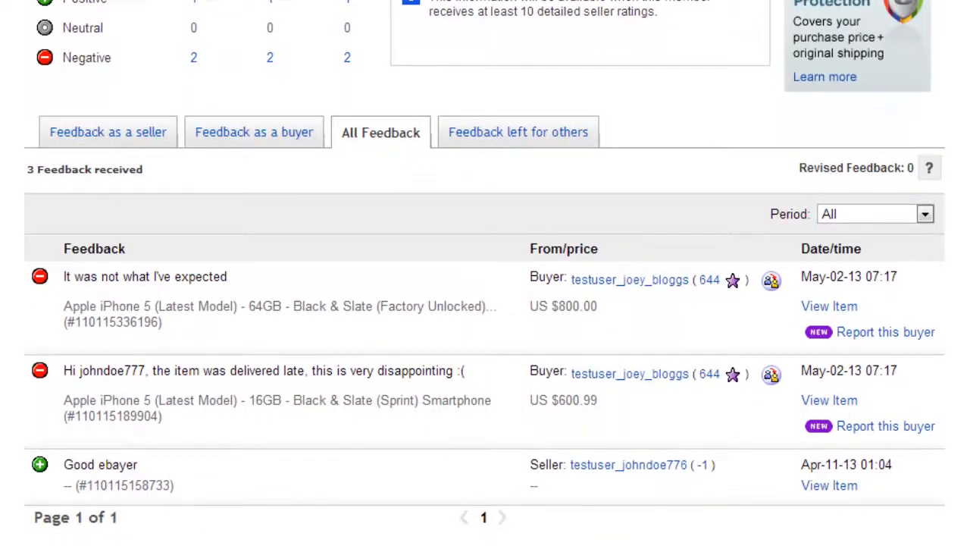
pyautogui.scroll(-3)
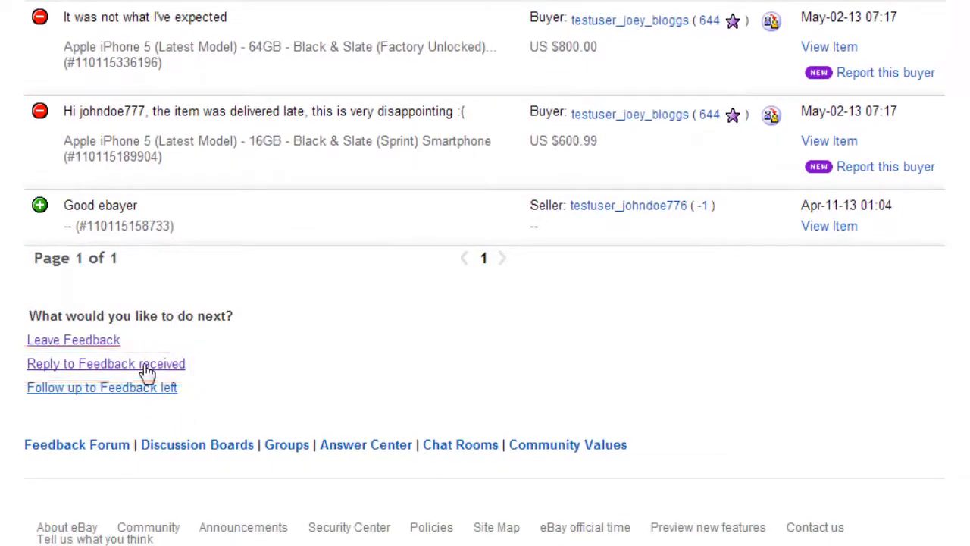
pyautogui.click(106, 364)
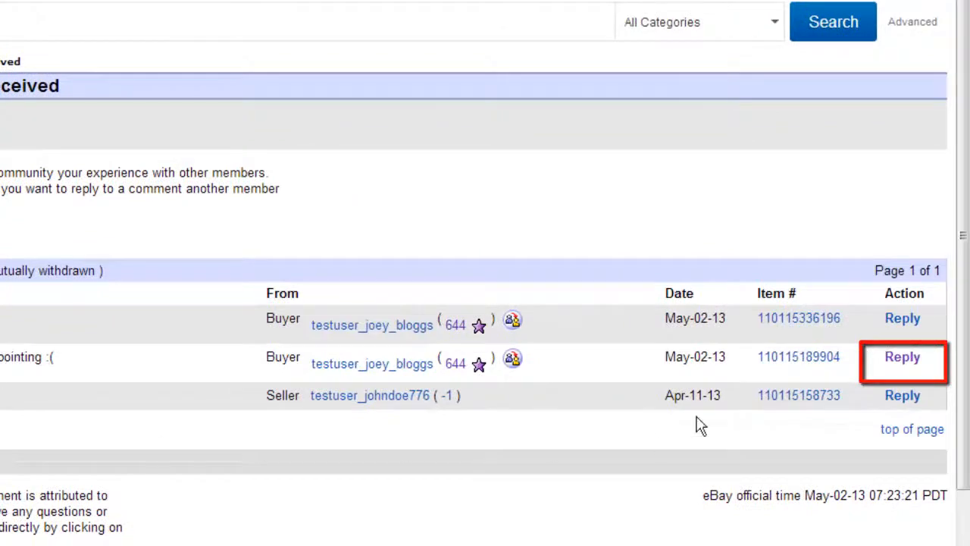
pyautogui.click(902, 356)
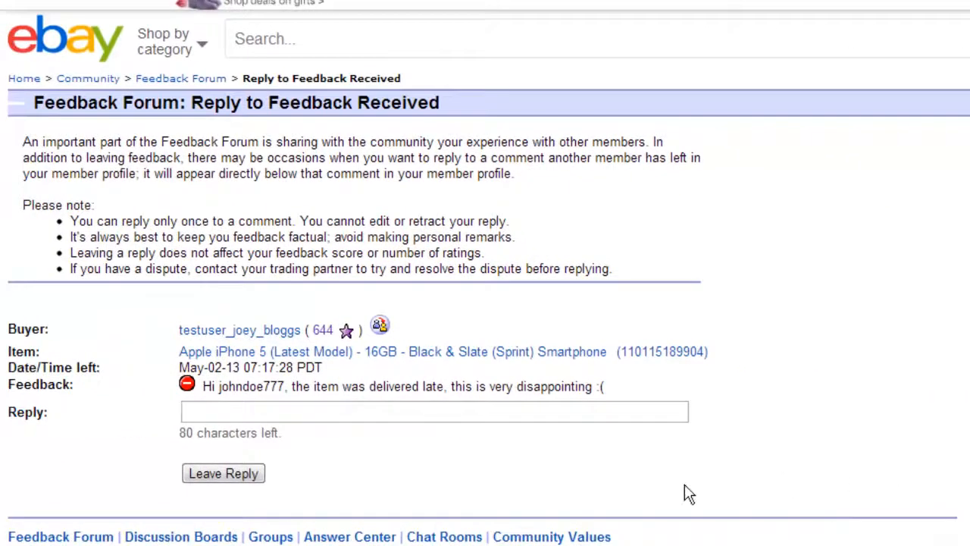
# - Leave the reply 'Hello, Sorry to hear that but I think the problem is with the shipping company.'
pyautogui.write('Hello, Sorry to hear that but I think the problem')
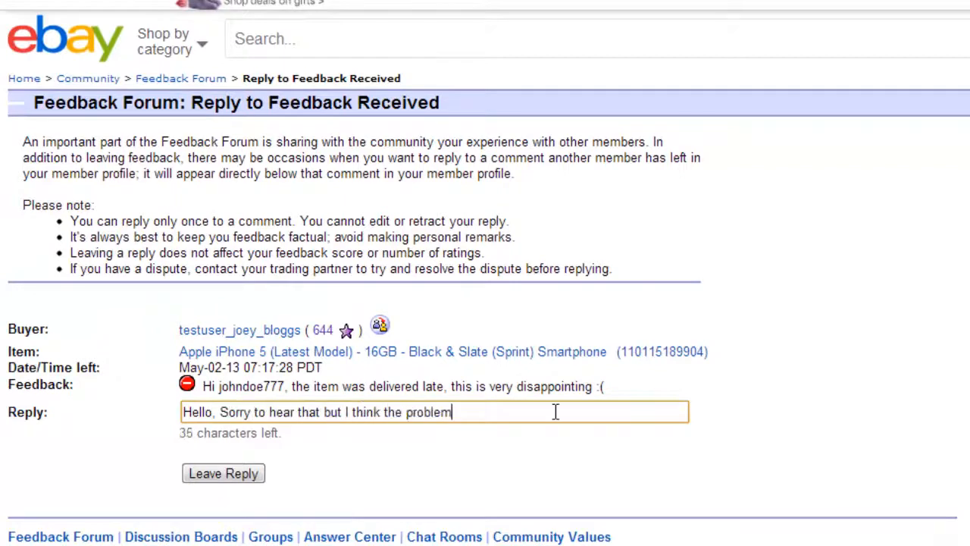
pyautogui.write('is with the shipping company.')
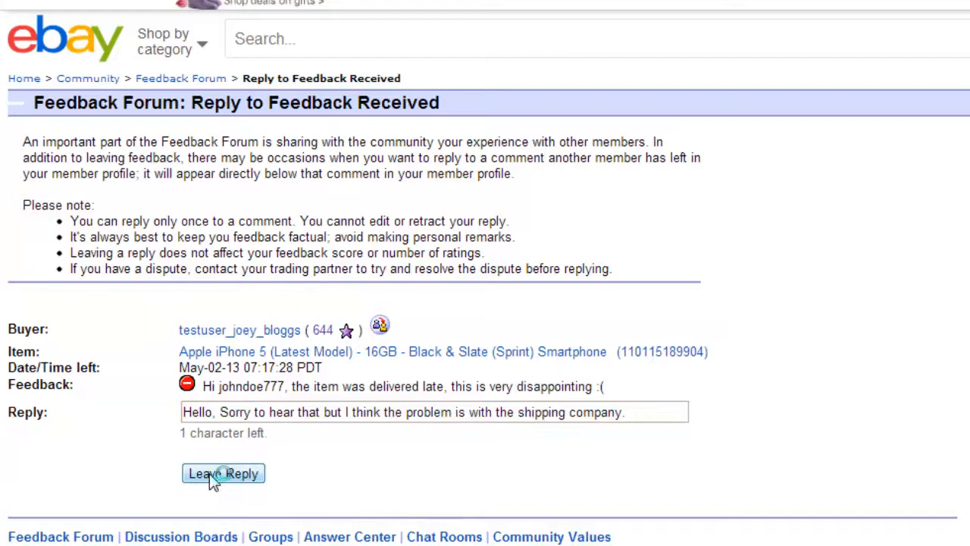
pyautogui.click(223, 473)
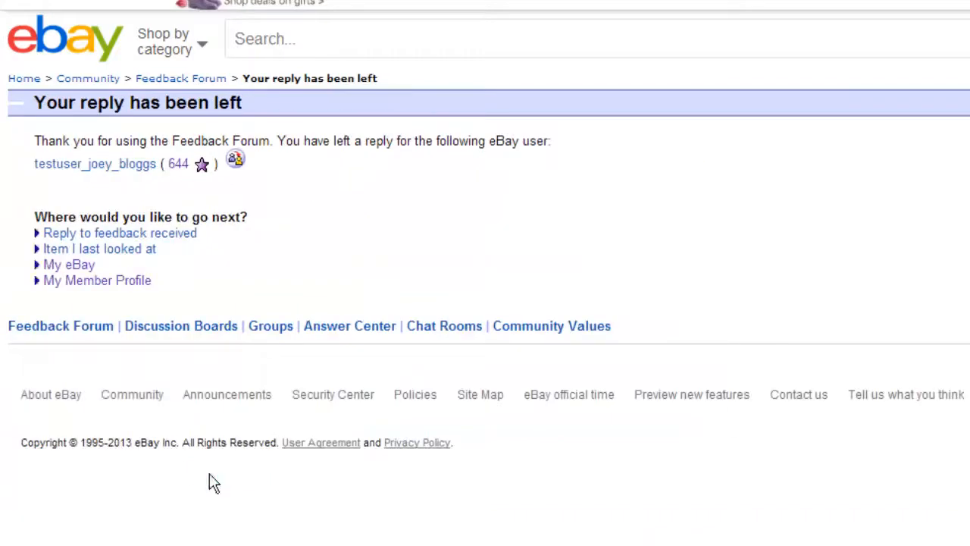